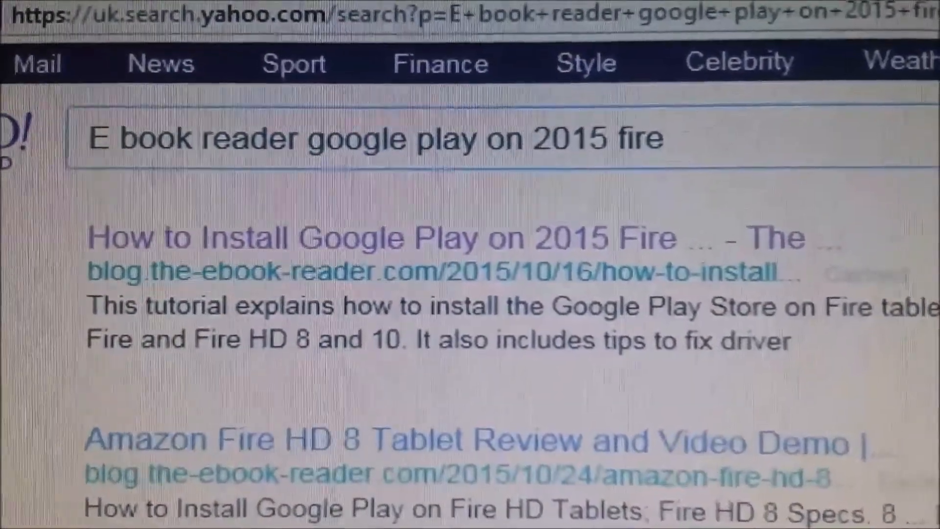
- Scroll through the 'How to Install Google Play on 2015 Fire' guide's requirements
scroll("down", 3)
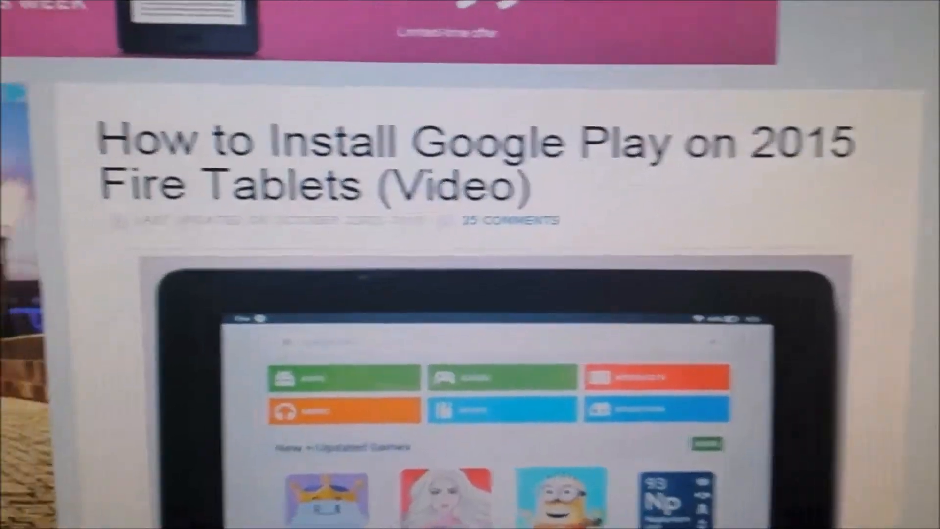
scroll("down", 3)
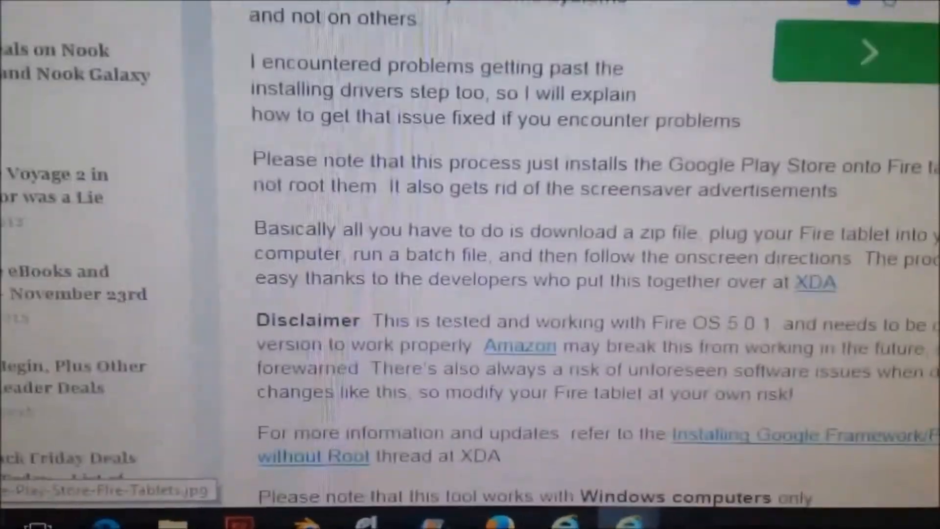
scroll("down", 3)
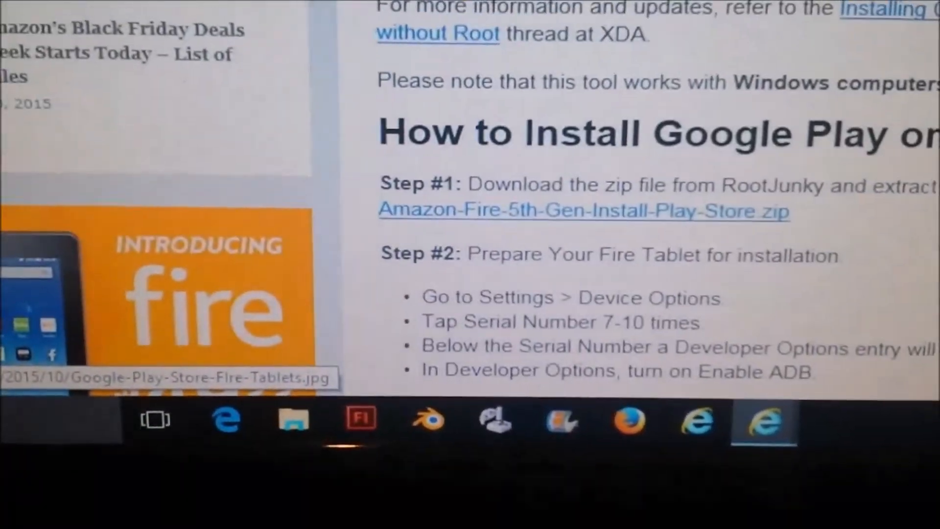
scroll("up", 3)
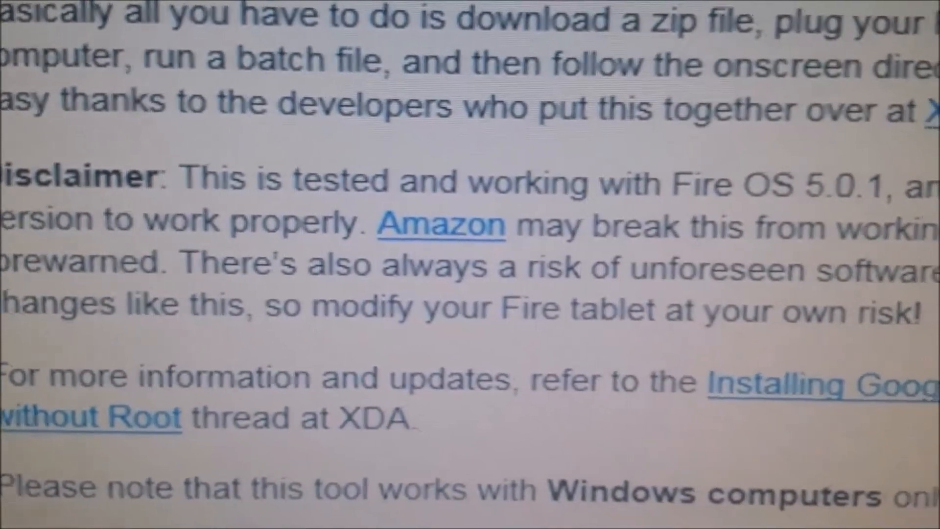
scroll("down", 3)
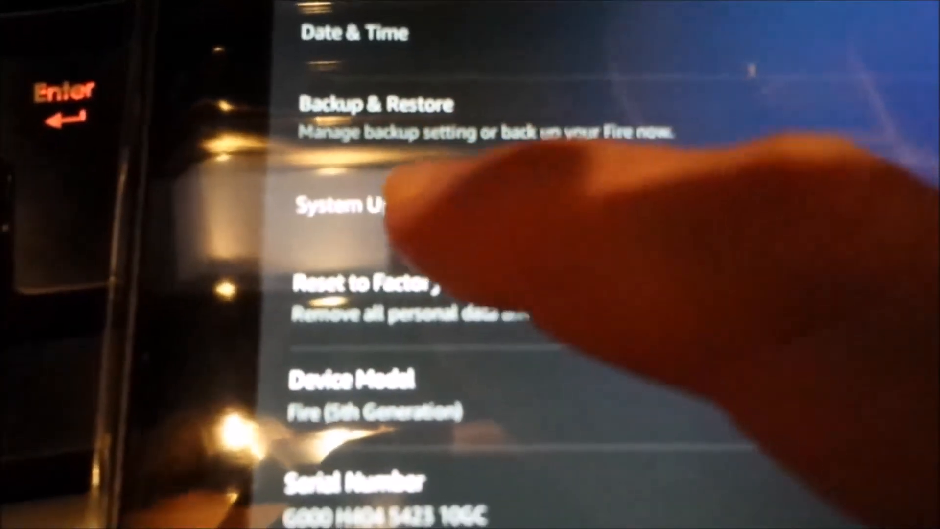
- View the tablet's System Updates details in Device Options
left_click(348, 207)
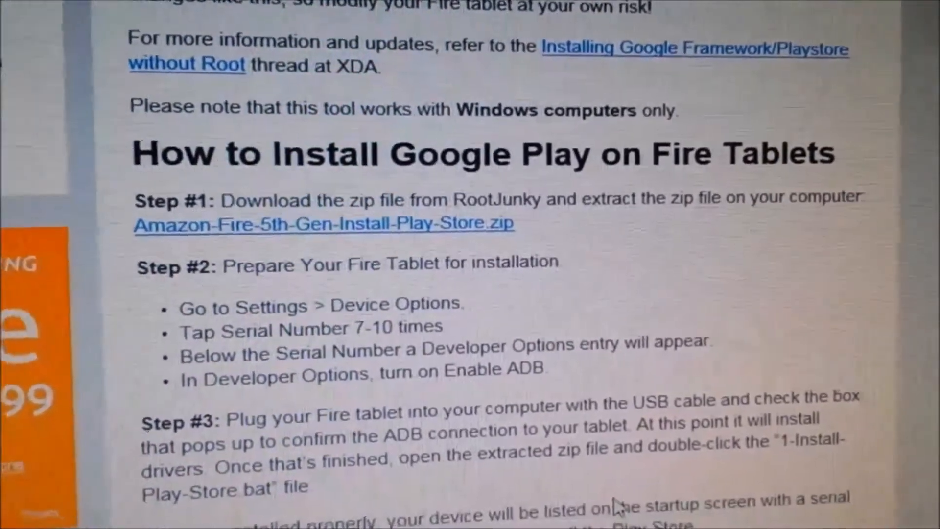
- Scroll to Step #1 and open the Amazon Fire 5th gen downloads on RootJunkySDL
scroll("down", 3)
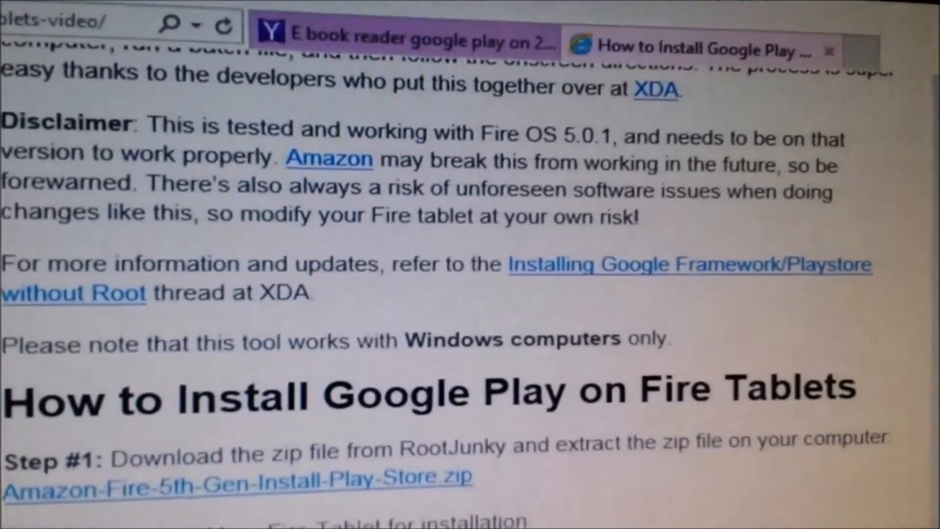
scroll("down", 3)
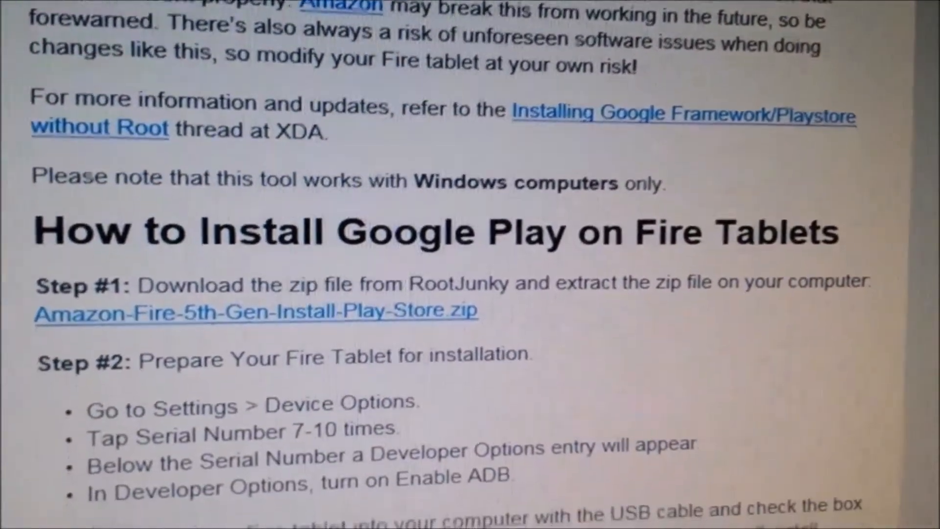
scroll("down", 3)
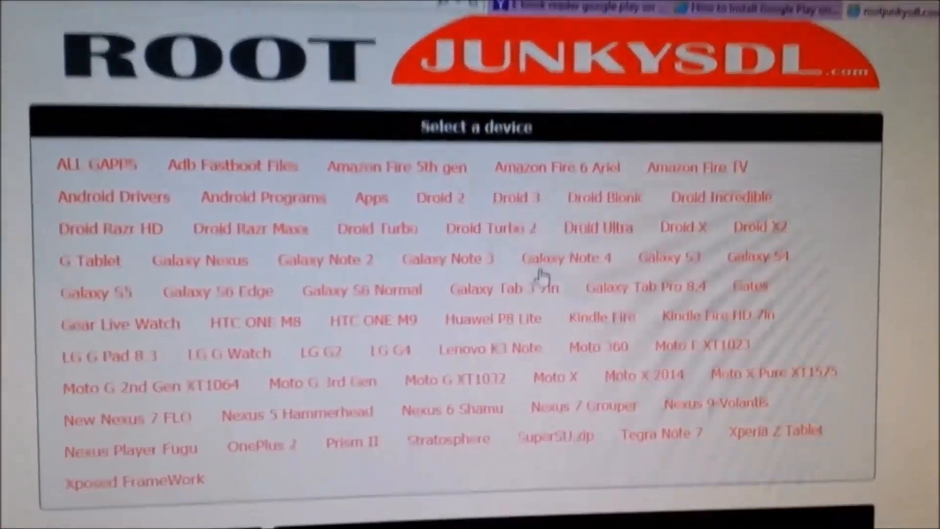
left_click(397, 167)
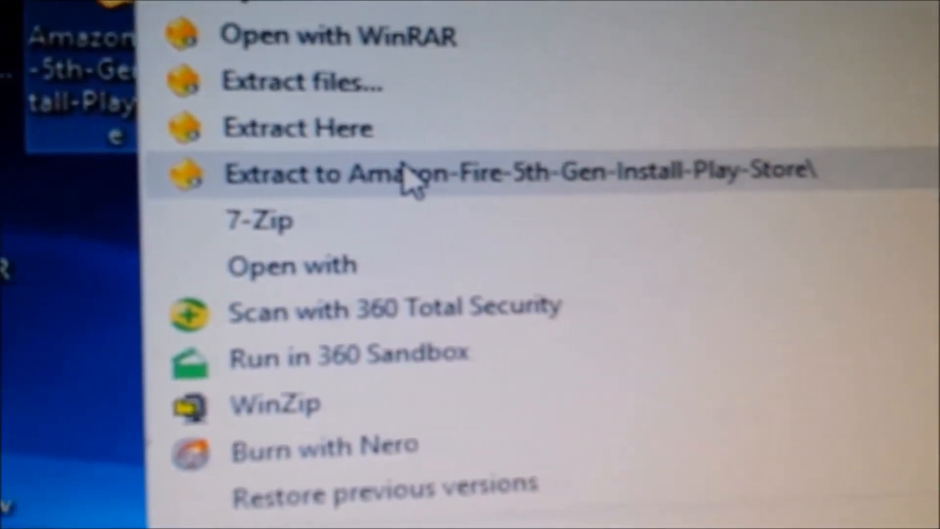
- Extract the zip to 'Amazon-Fire-5th-Gen-Install-Play-Store\' and open that folder
left_click(420, 175)
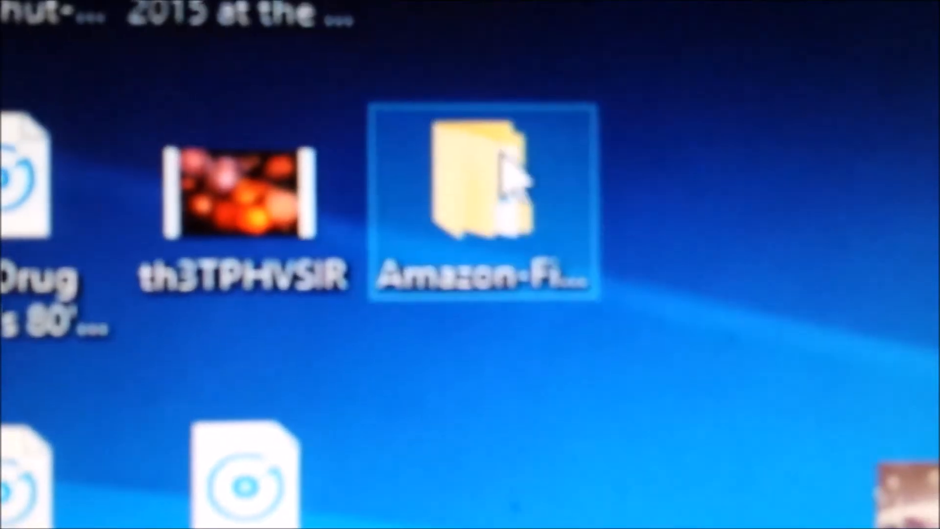
double_click(486, 180)
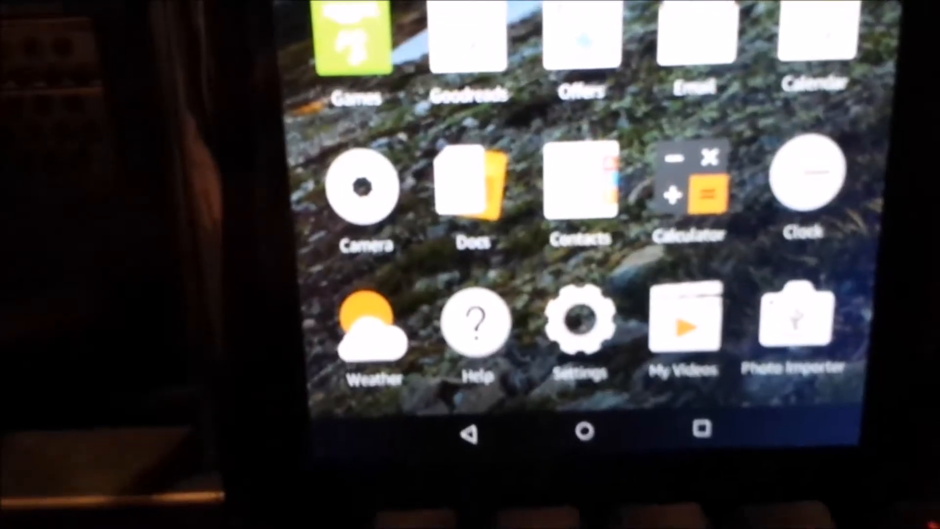
- Reveal Developer Options by tapping Serial Number in Device Options, then open it
left_click(582, 324)
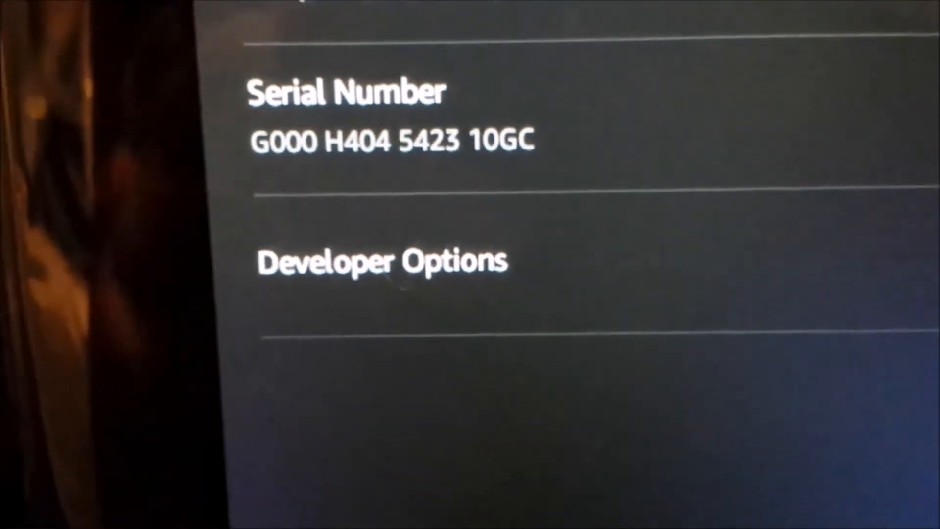
left_click(380, 259)
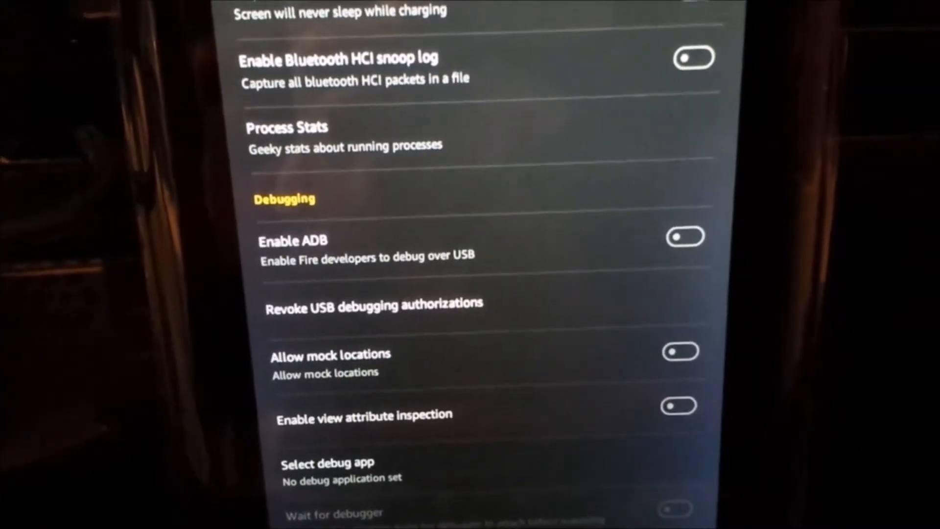
- Switch on Enable ADB under Debugging and confirm the prompt
scroll("down", 3)
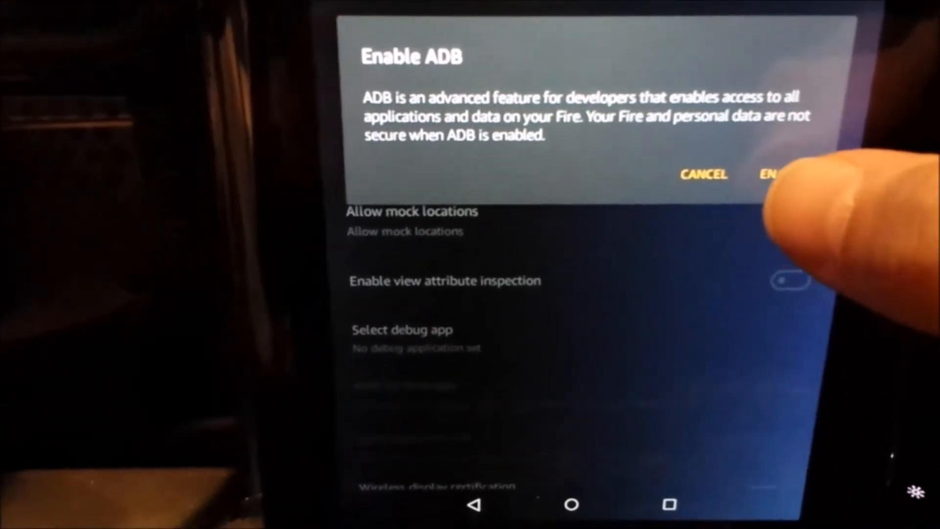
left_click(771, 174)
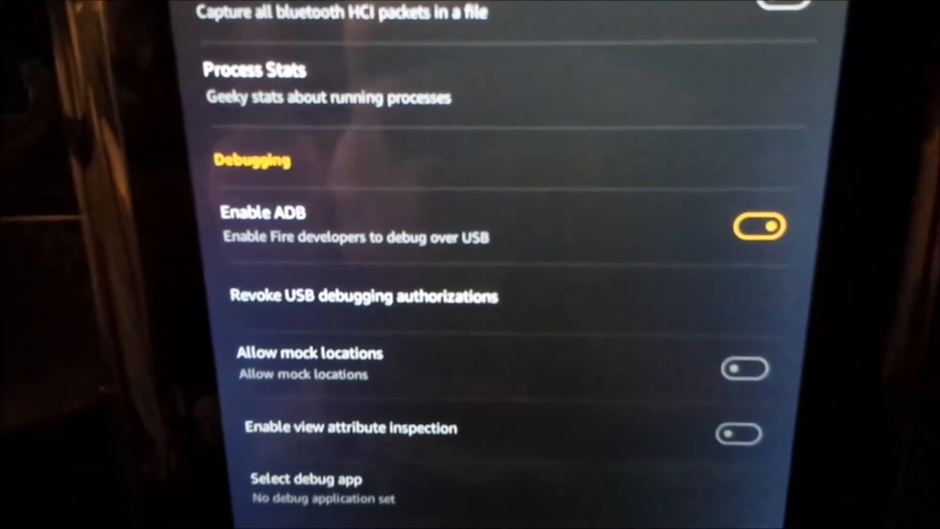
scroll("down", 3)
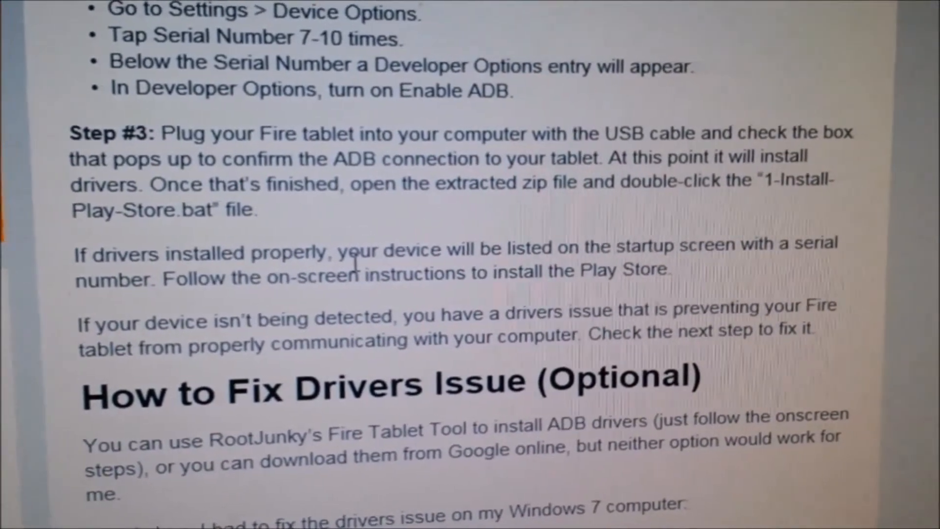
scroll("down", 3)
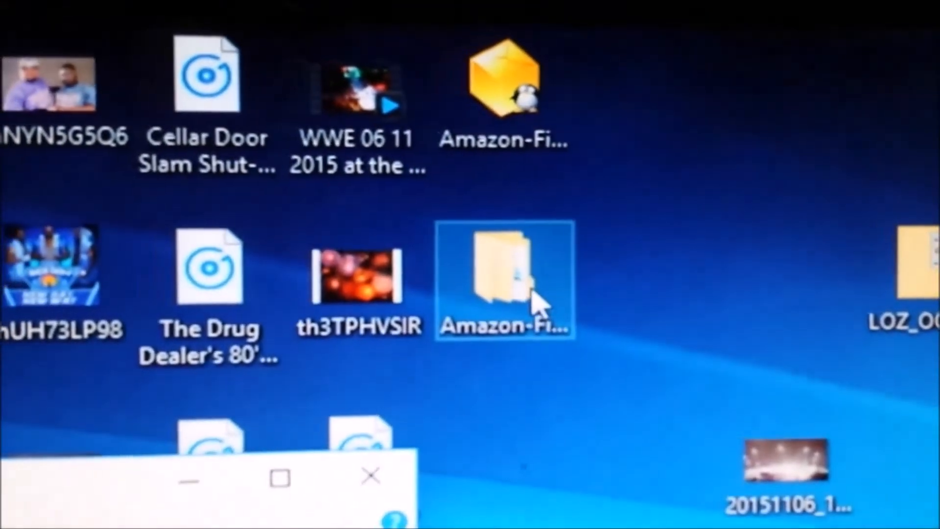
- Run 1-Install-Play-Store.bat from the inner Amazon-Fire-5th-Gen-Install-Play-Store folder
double_click(504, 282)
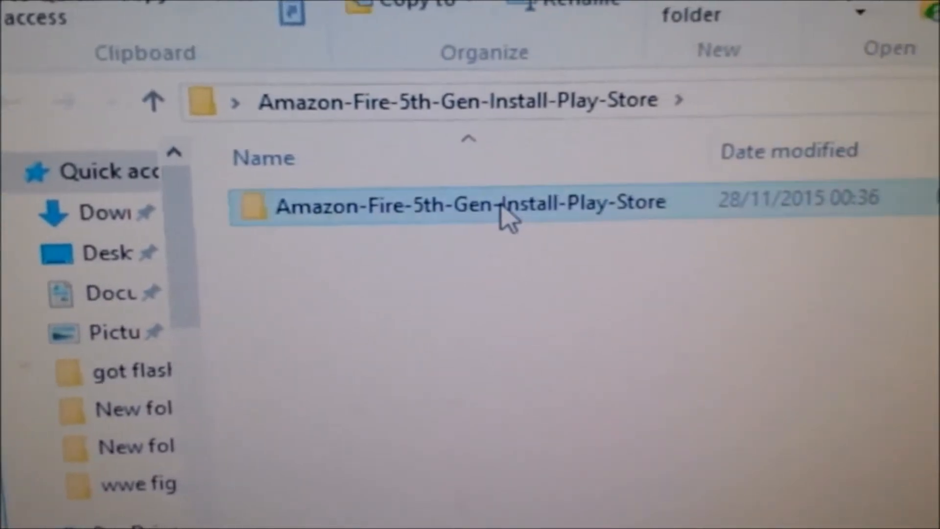
double_click(462, 202)
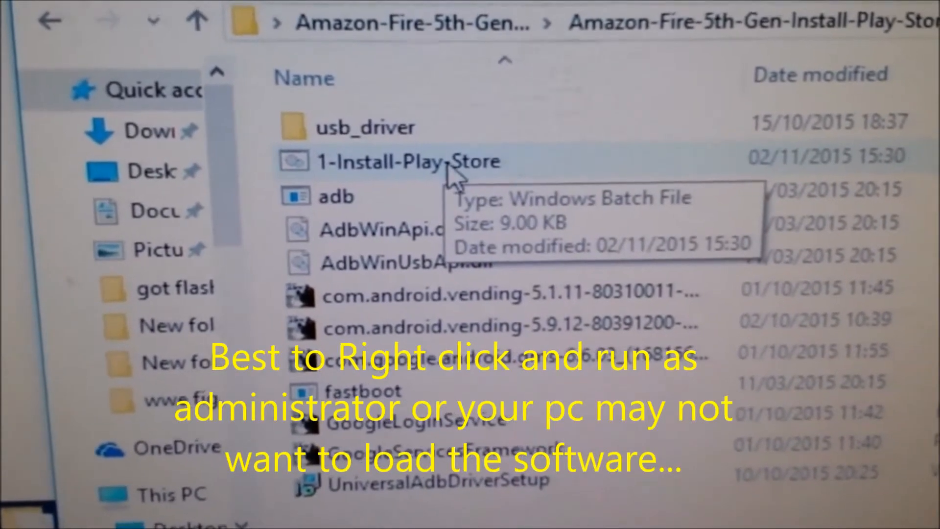
double_click(406, 161)
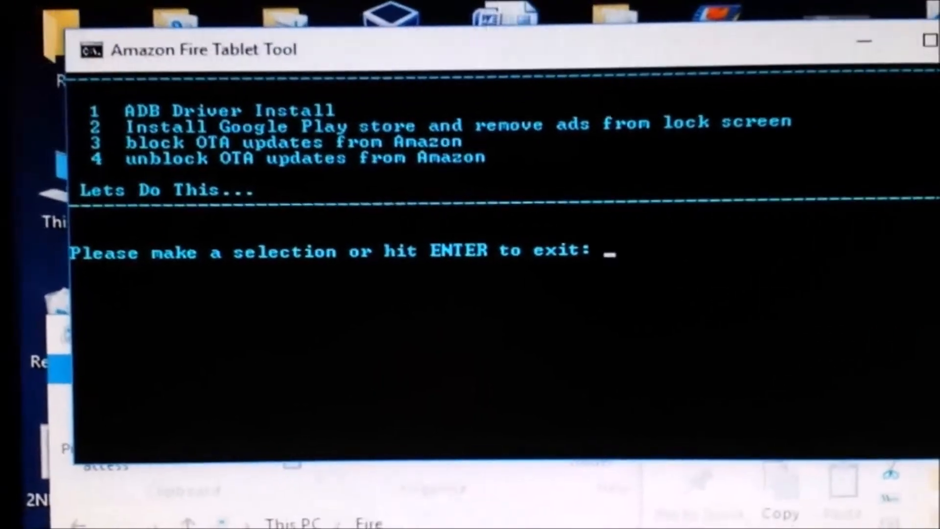
- Choose option 1, ADB Driver Install, in the tool menu
type("1")
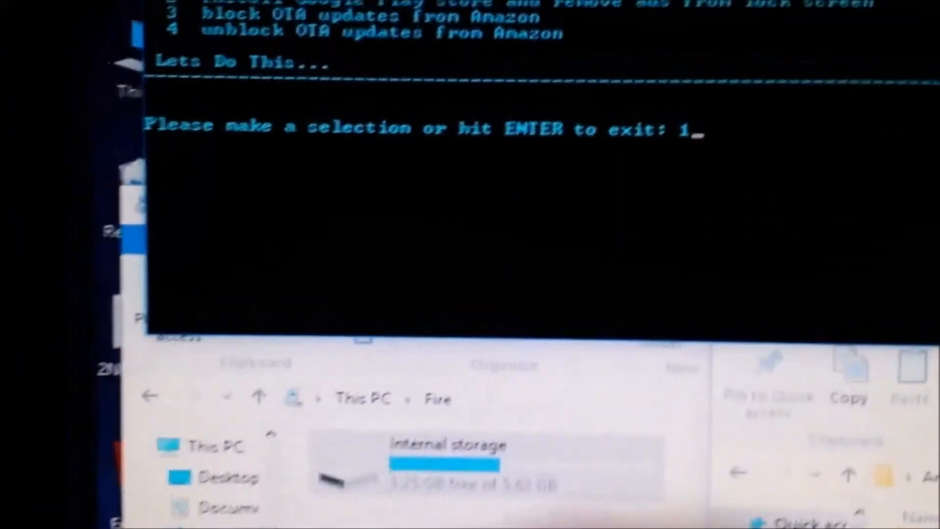
key("enter")
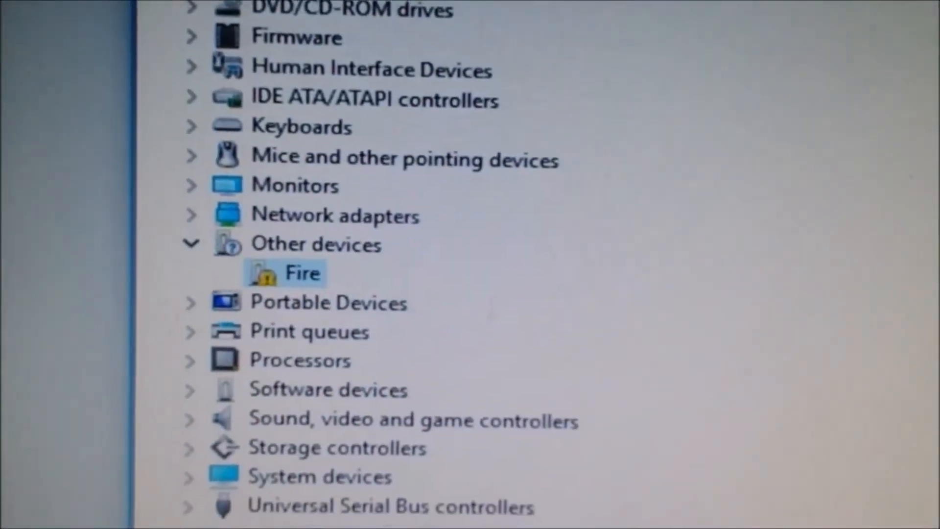
- Update Fire's driver under Other devices, browsing and picking from a driver list
scroll("down", 3)
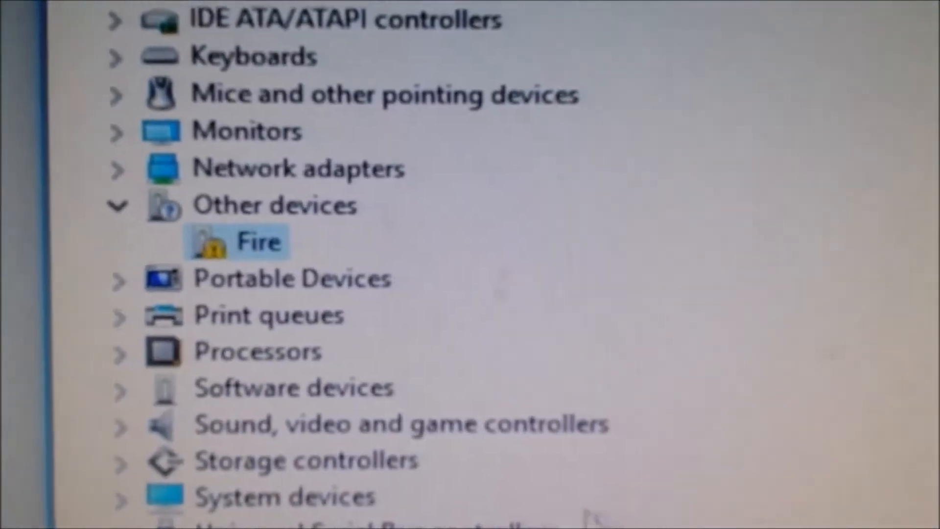
scroll("down", 3)
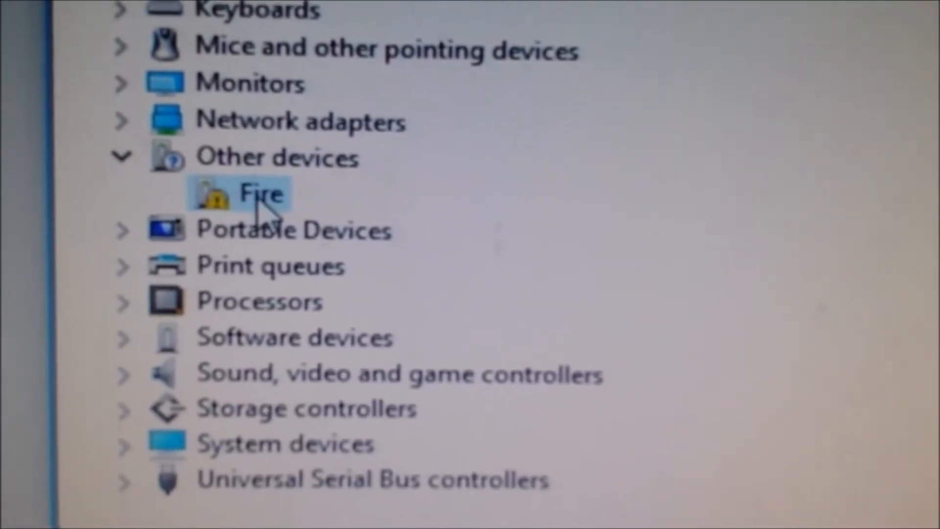
right_click(258, 195)
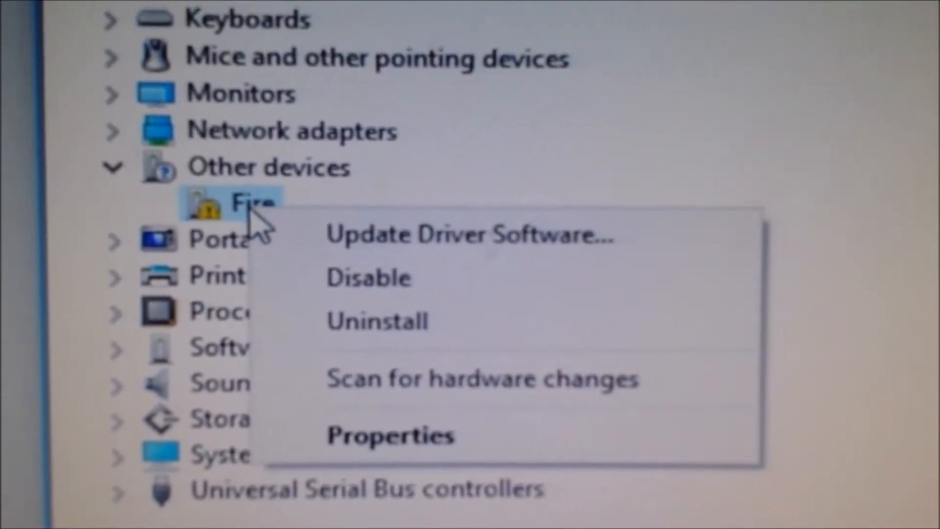
left_click(471, 234)
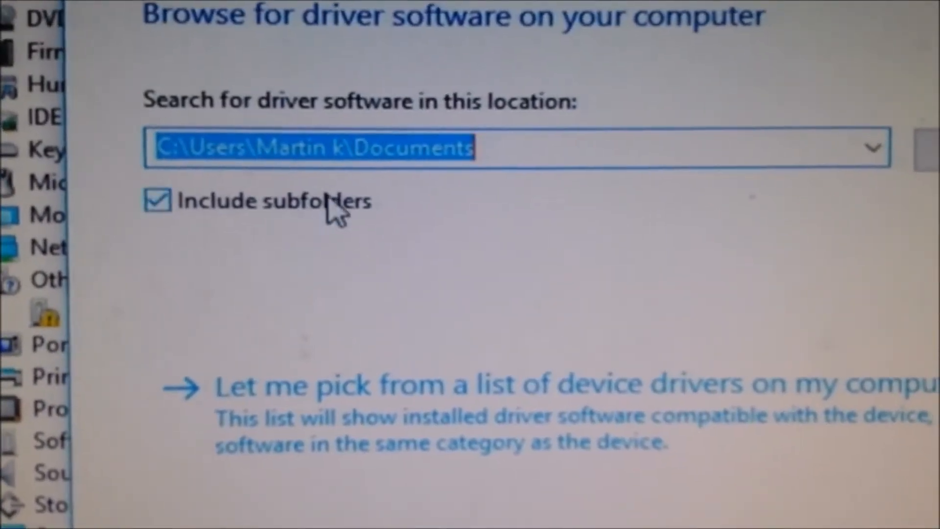
left_click(157, 200)
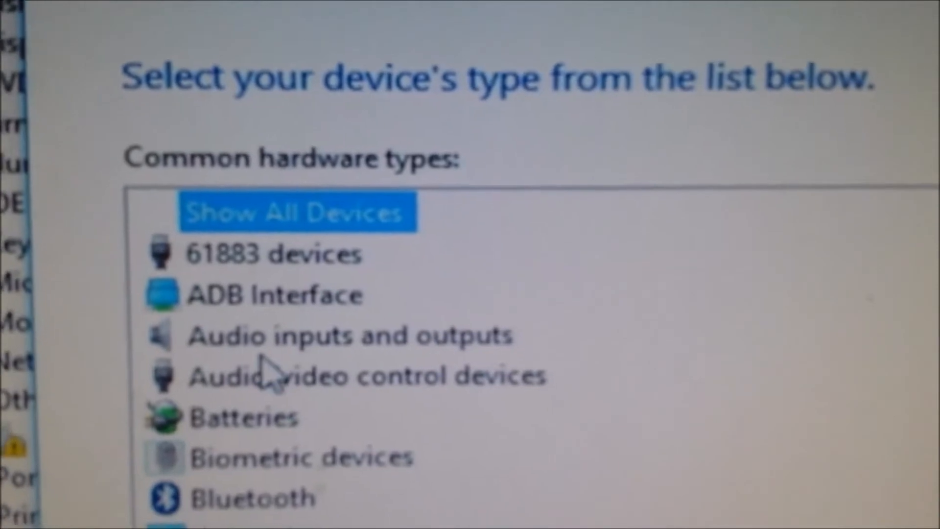
- Pick ADB Interface, install SAMSUNG Android Composite ADB Interface, and close the success dialog
left_click(273, 294)
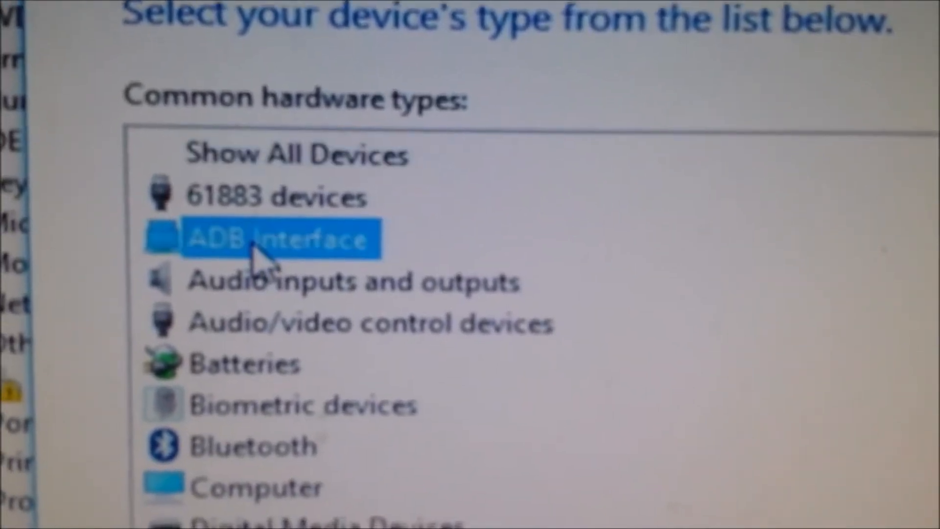
double_click(270, 238)
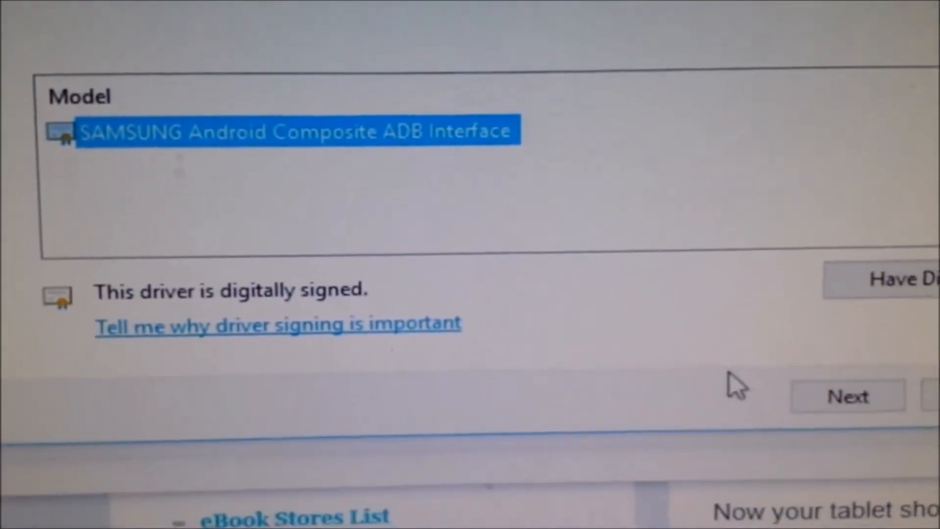
left_click(848, 396)
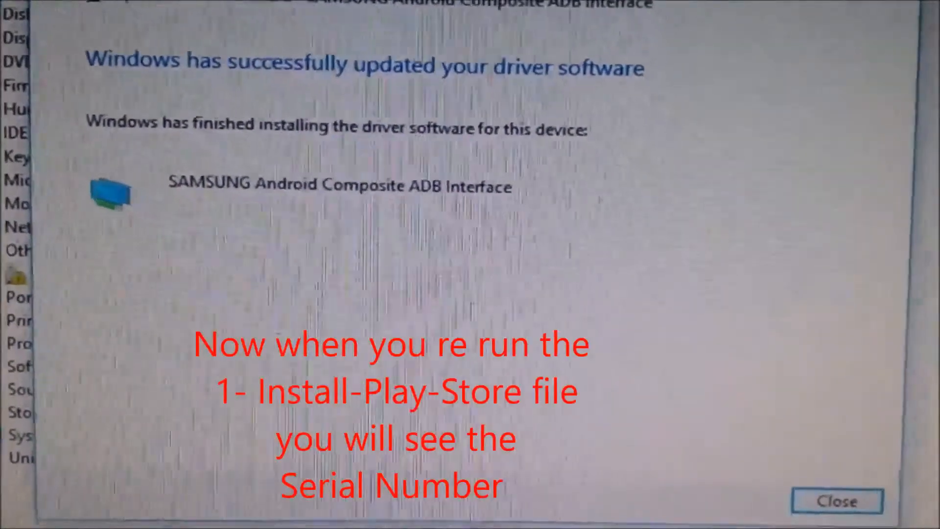
left_click(837, 500)
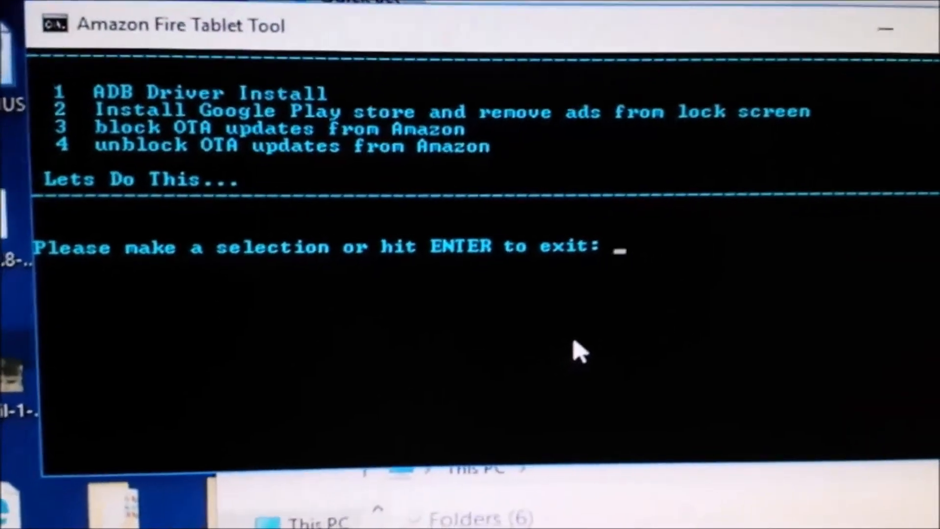
- Enter option 2 to install Google Play and remove lock-screen ads
type("2")
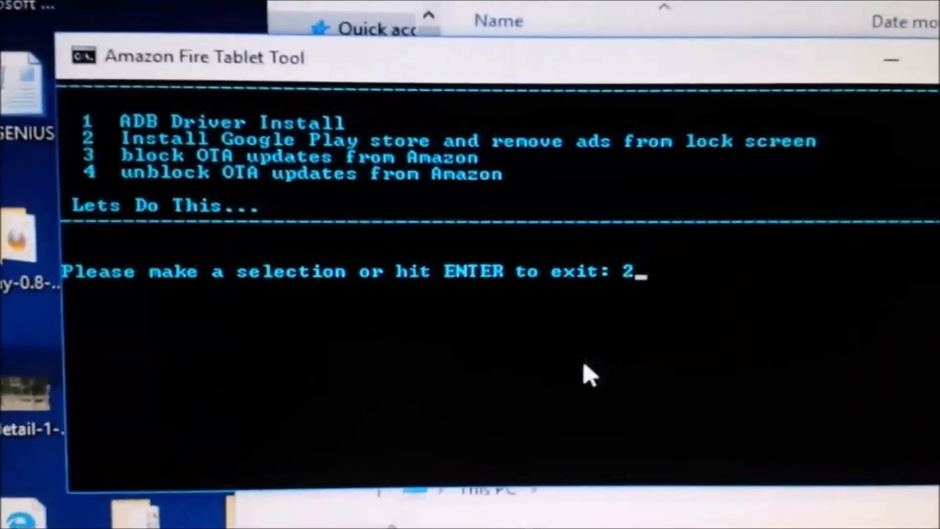
key("enter")
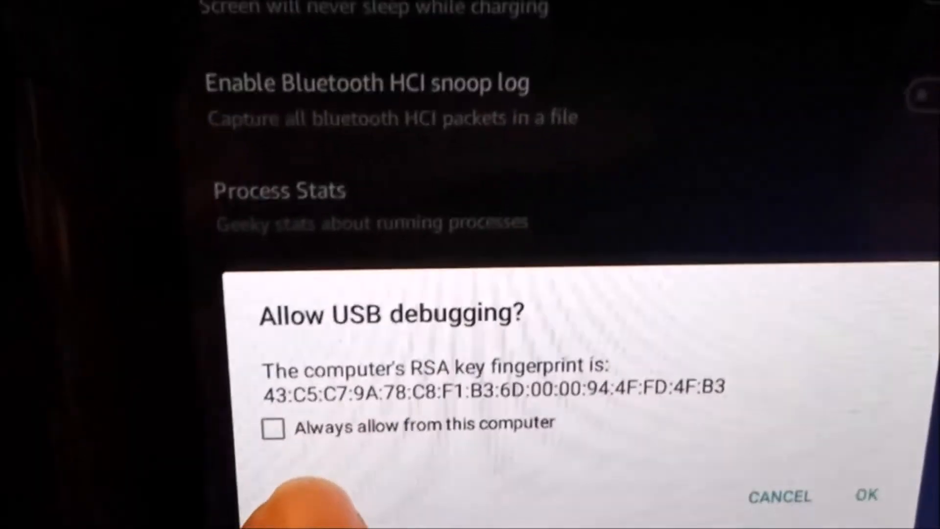
- Allow USB debugging with 'Always allow from this computer' checked
left_click(274, 427)
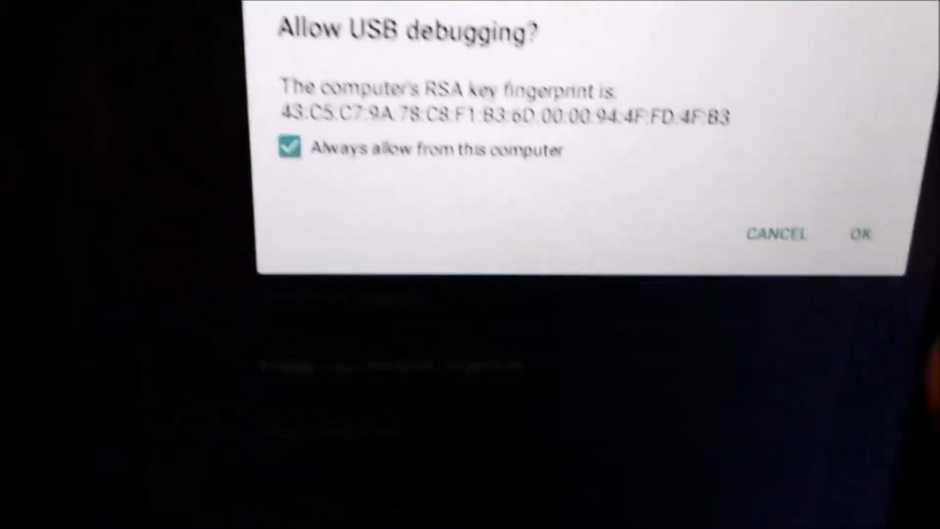
left_click(862, 234)
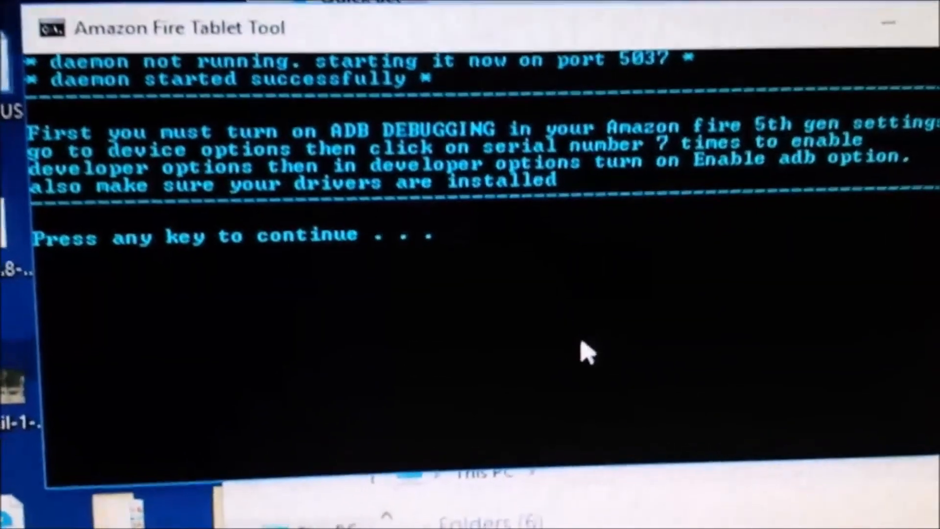
- Continue past the ADB notice so the Play Store install completes
key("enter")
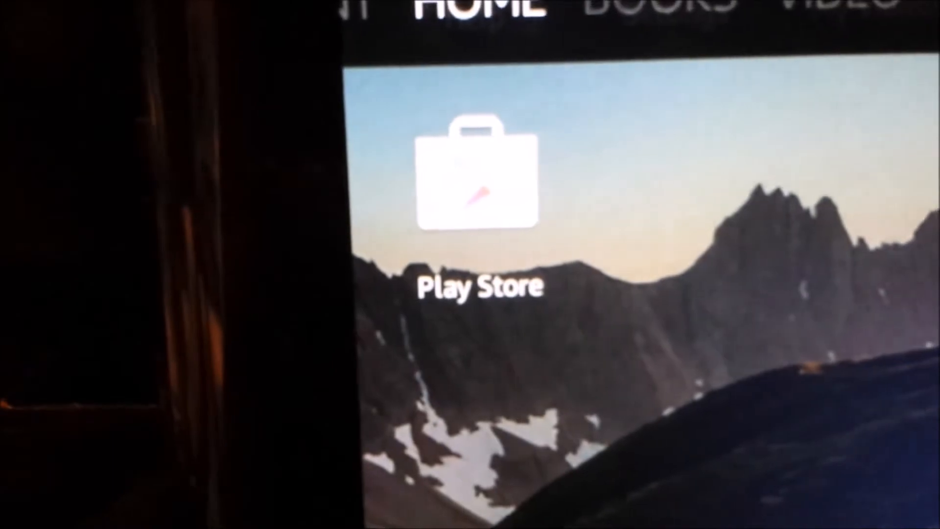
- Launch Play Store, pick a Wi-Fi network, and start entering the first name
left_click(476, 180)
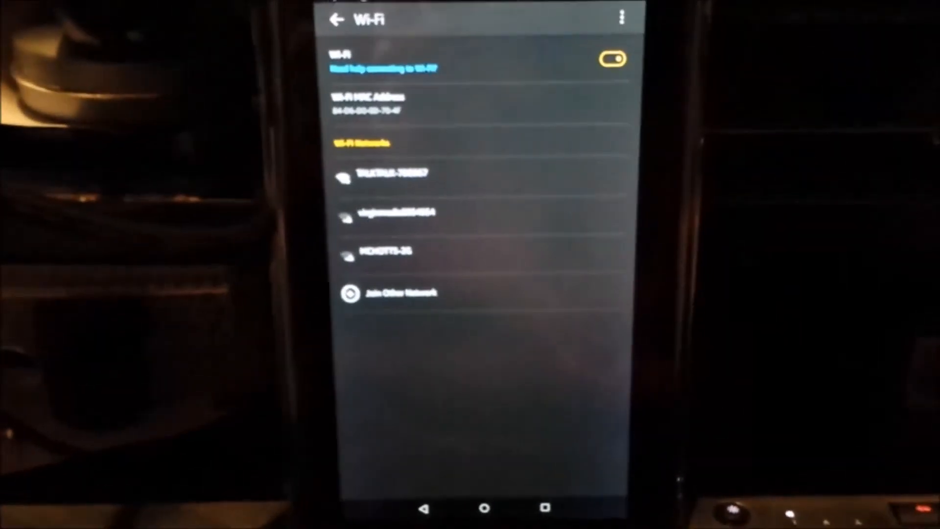
left_click(390, 174)
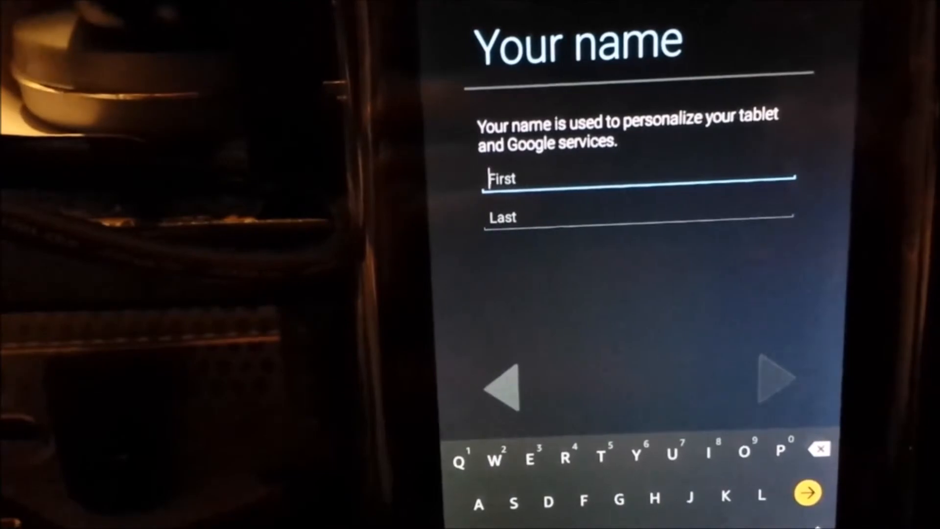
left_click(778, 377)
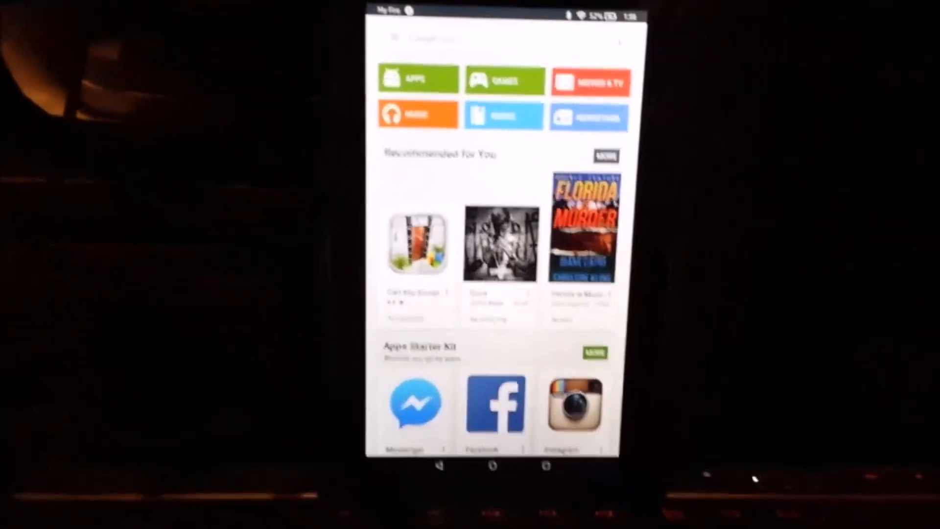
- Scroll through the Play Store home and games pages, showing titles like Real Racing 3
scroll("down", 3)
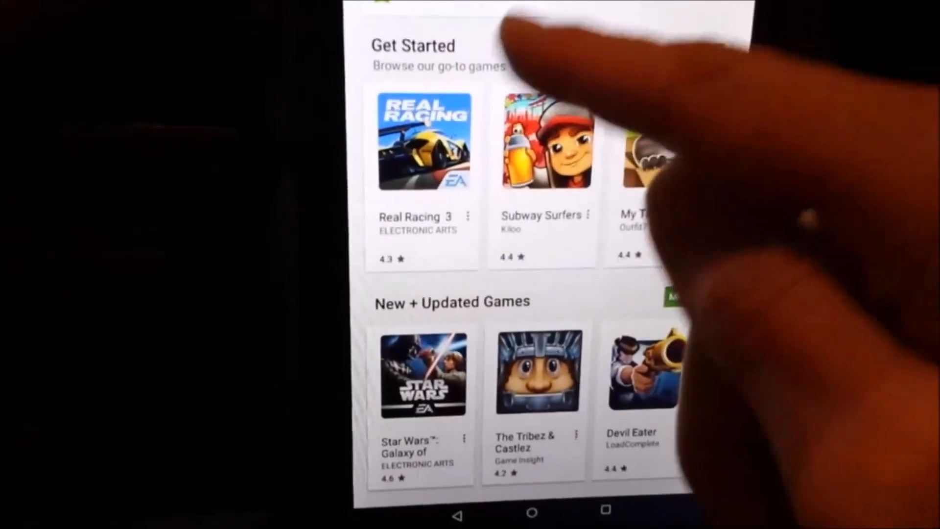
scroll("down", 3)
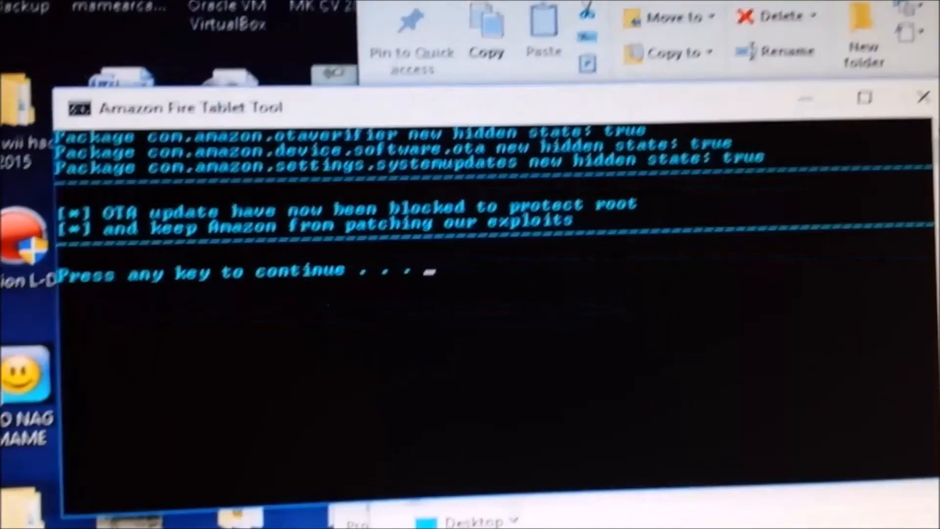
- Dismiss the OTA-blocked message and return to the tool's start screen
key("enter")
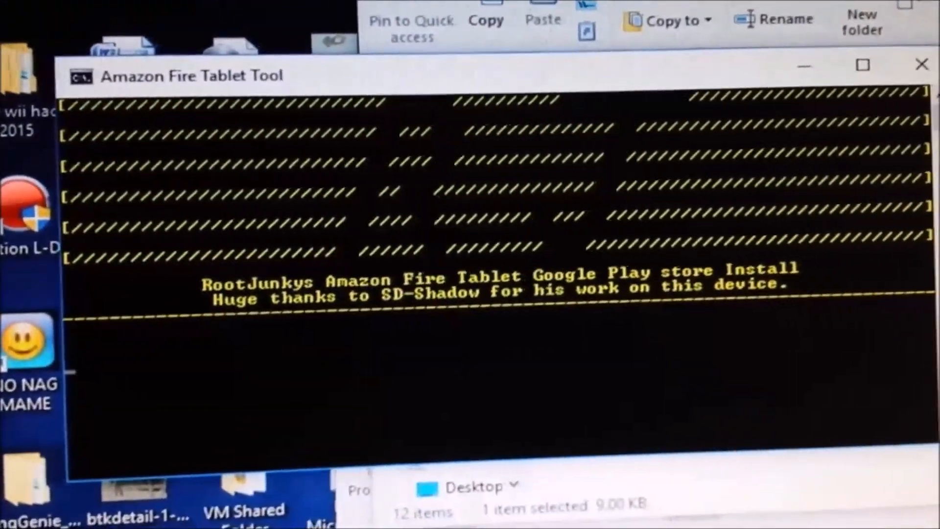